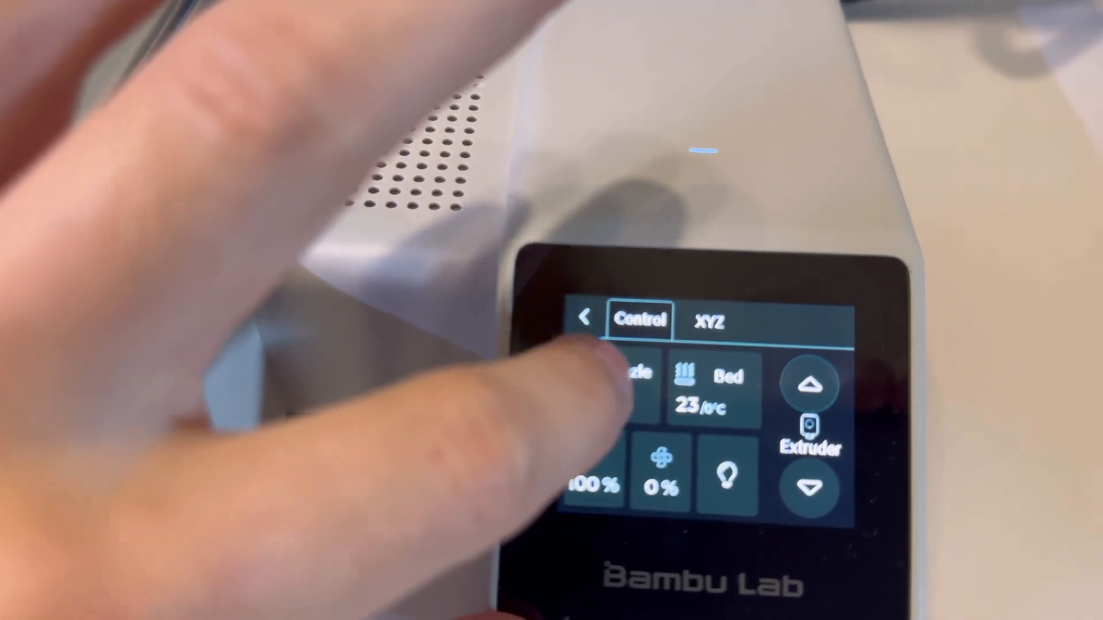
- Bring up the nozzle temperature adjustment screen from the Control menu, reading 20 °C
click(619, 373)
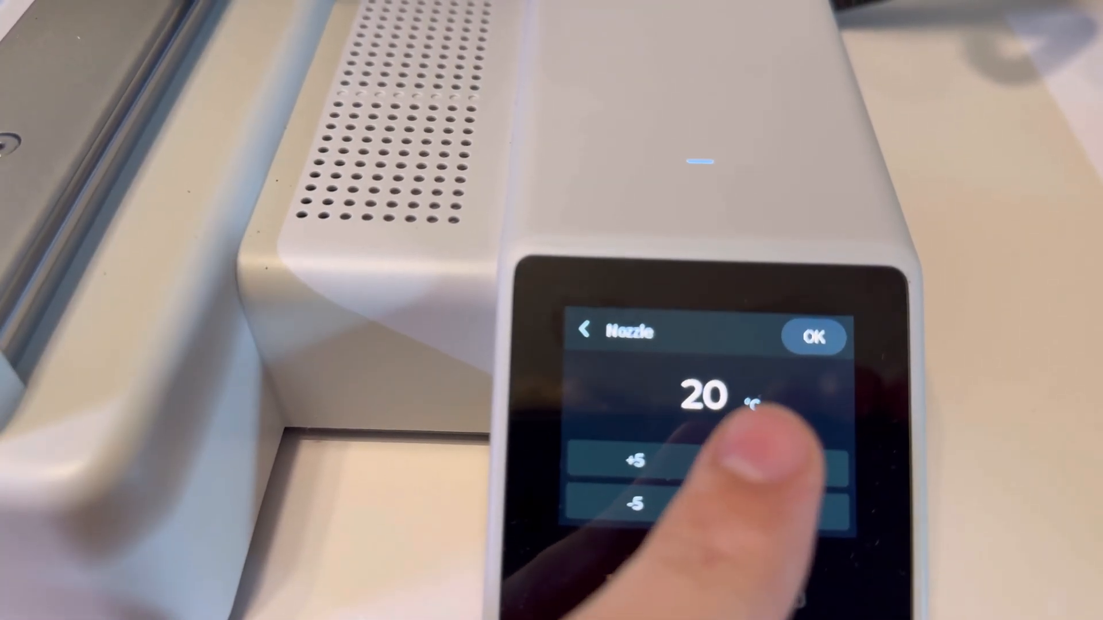